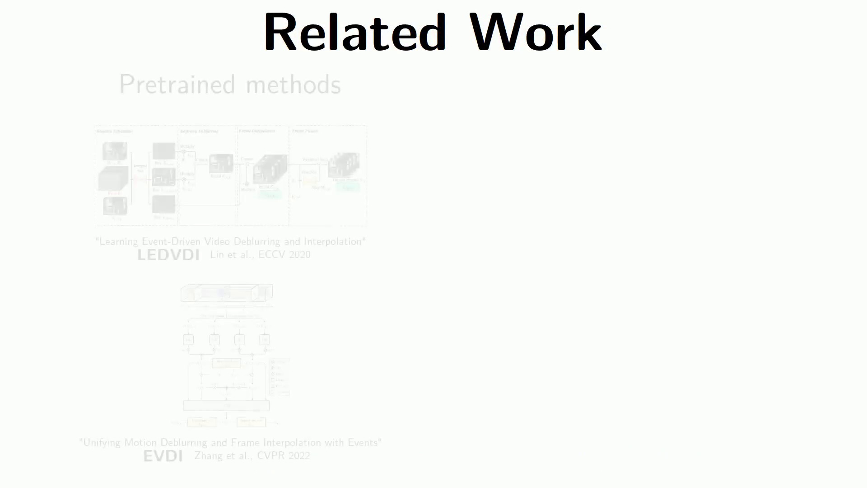
Reveal the Untrained methods column, then advance to the Our model slide
key("Right")
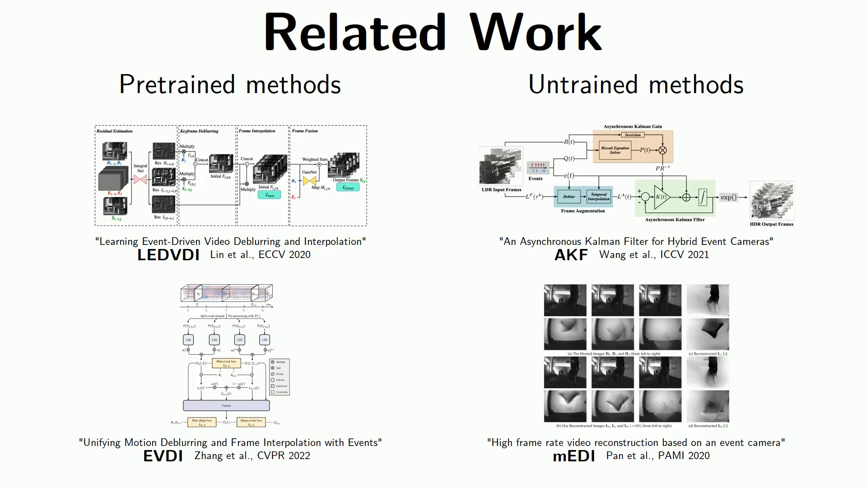
key("Right")
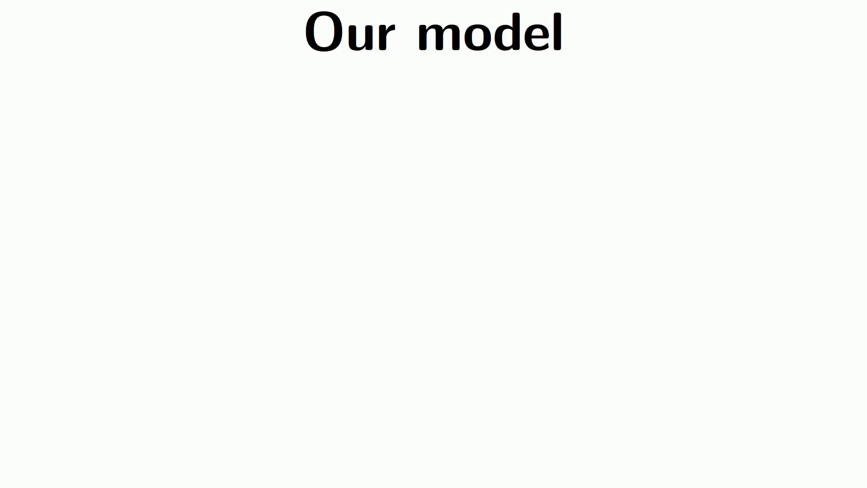